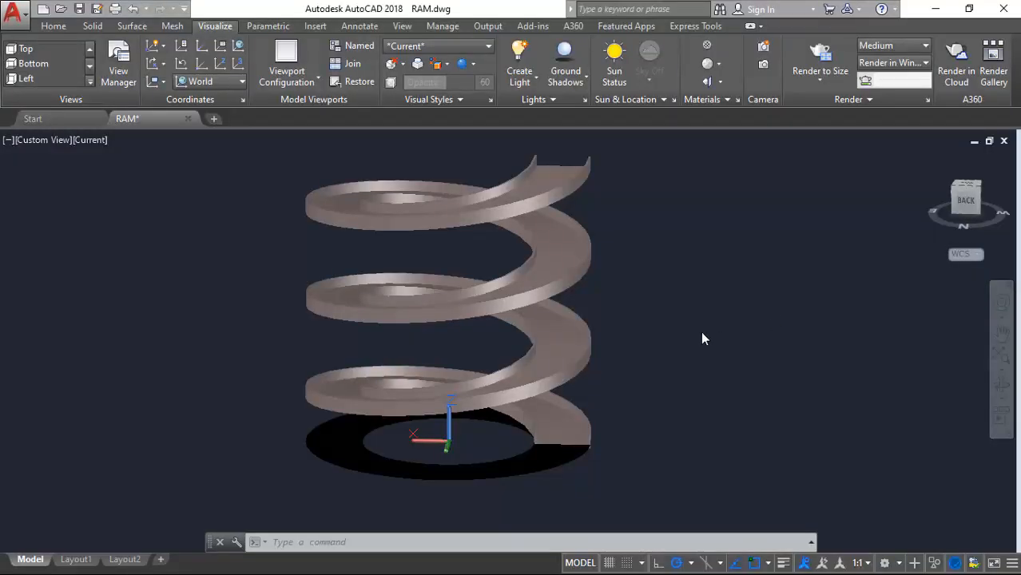
pyautogui.moveTo(668, 339)
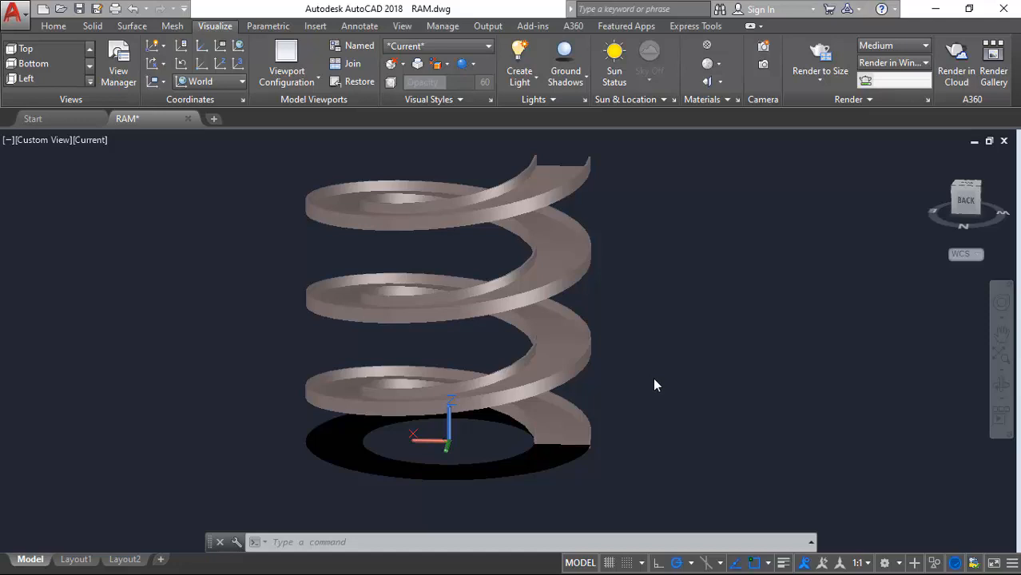
pyautogui.moveTo(526, 237)
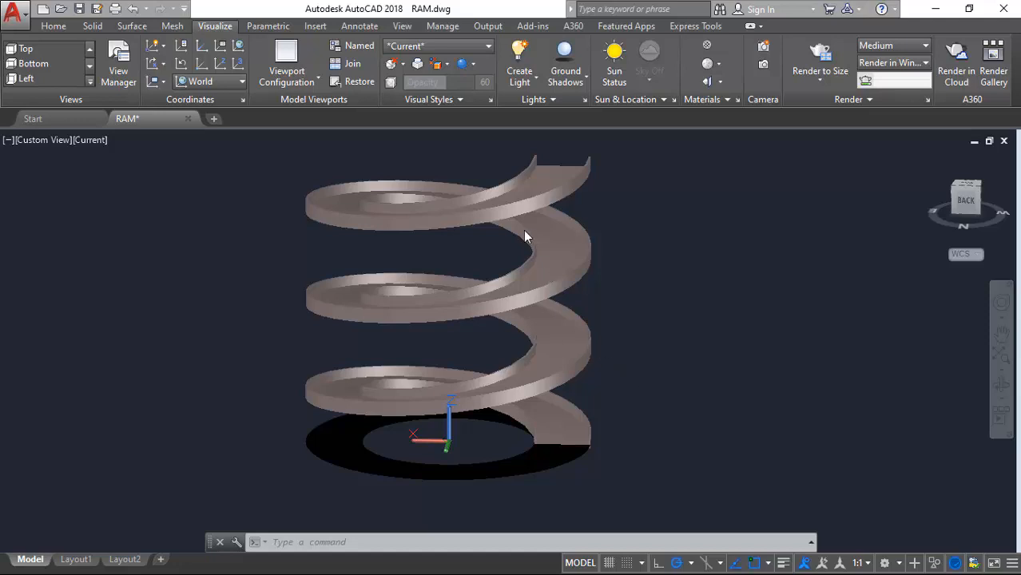
pyautogui.moveTo(529, 286)
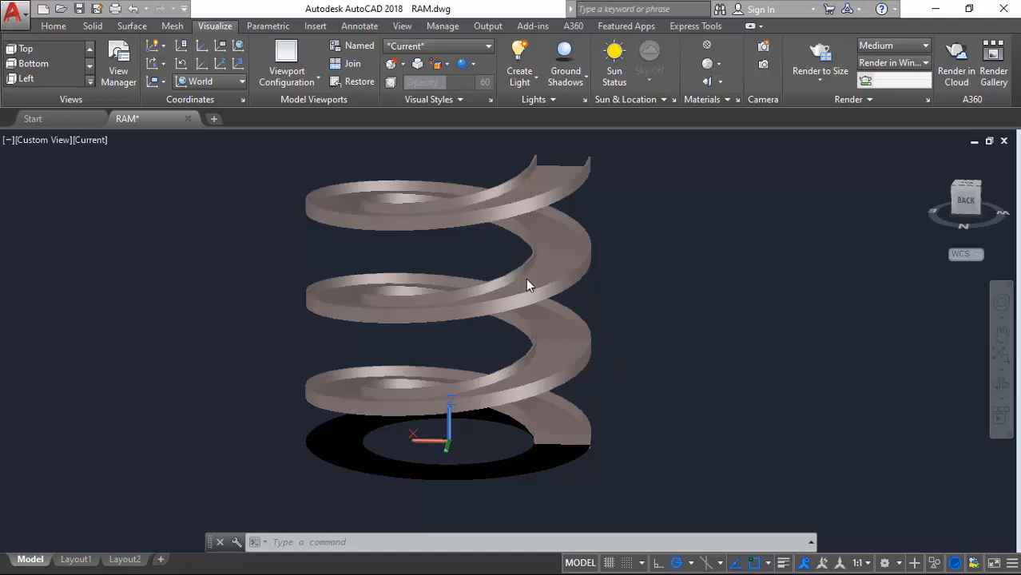
pyautogui.moveTo(512, 278)
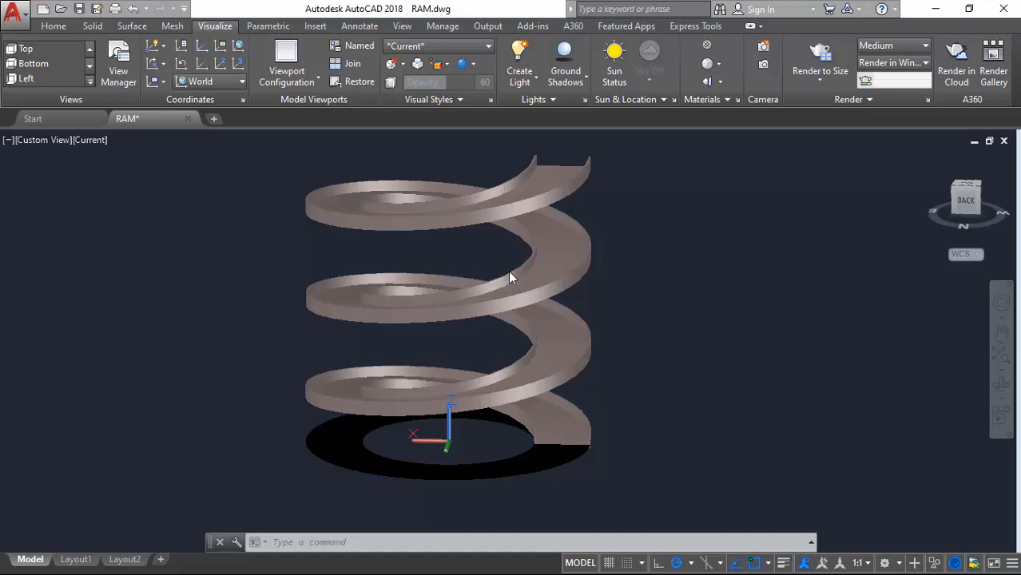
pyautogui.moveTo(510, 279)
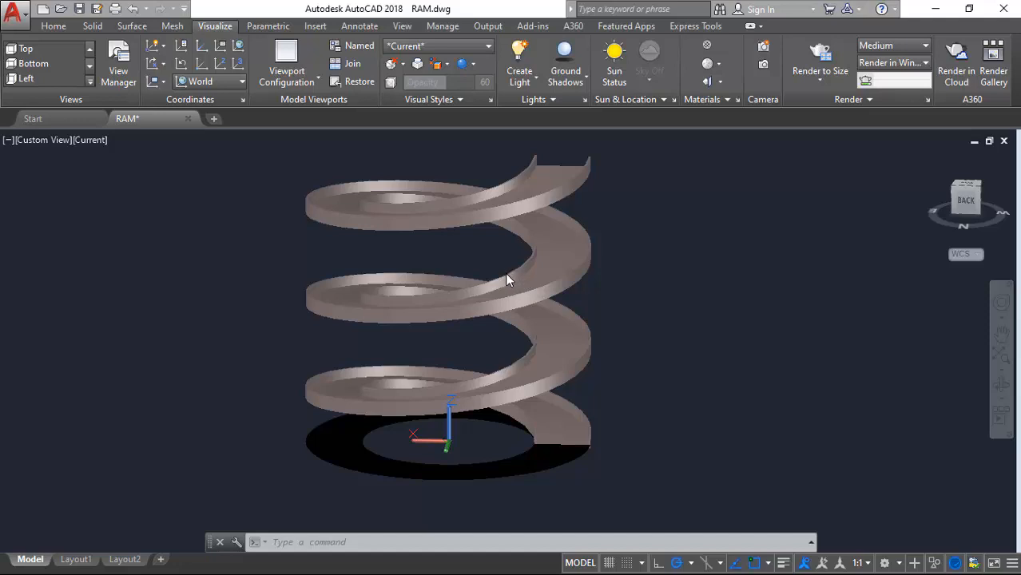
pyautogui.moveTo(500, 279)
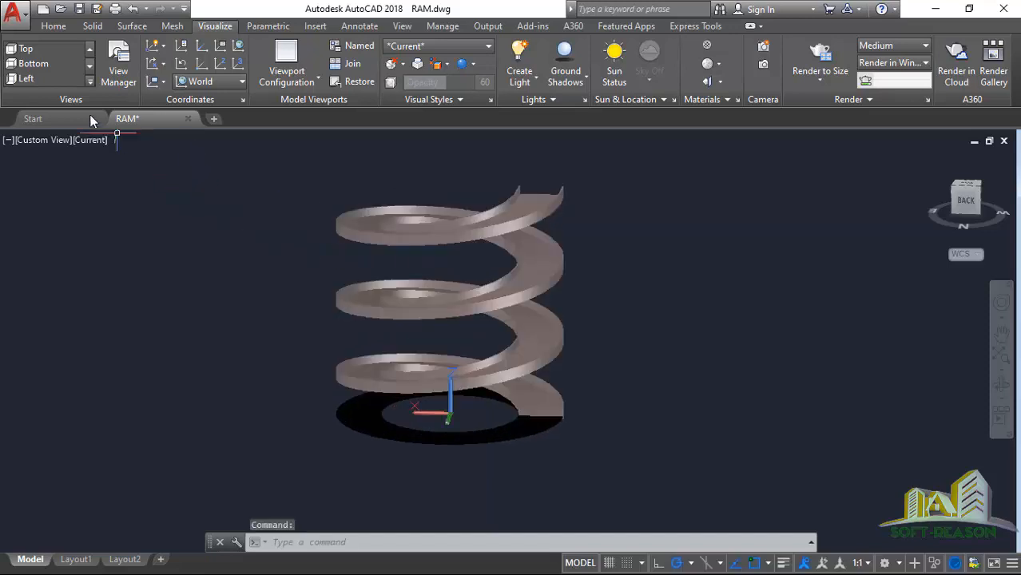
pyautogui.moveTo(127, 118)
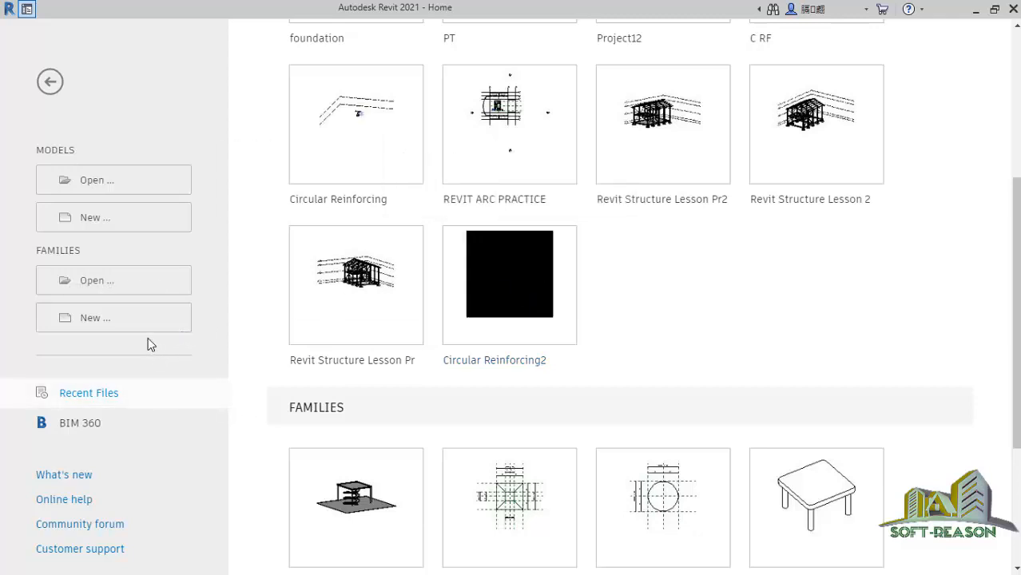
pyautogui.moveTo(96, 318)
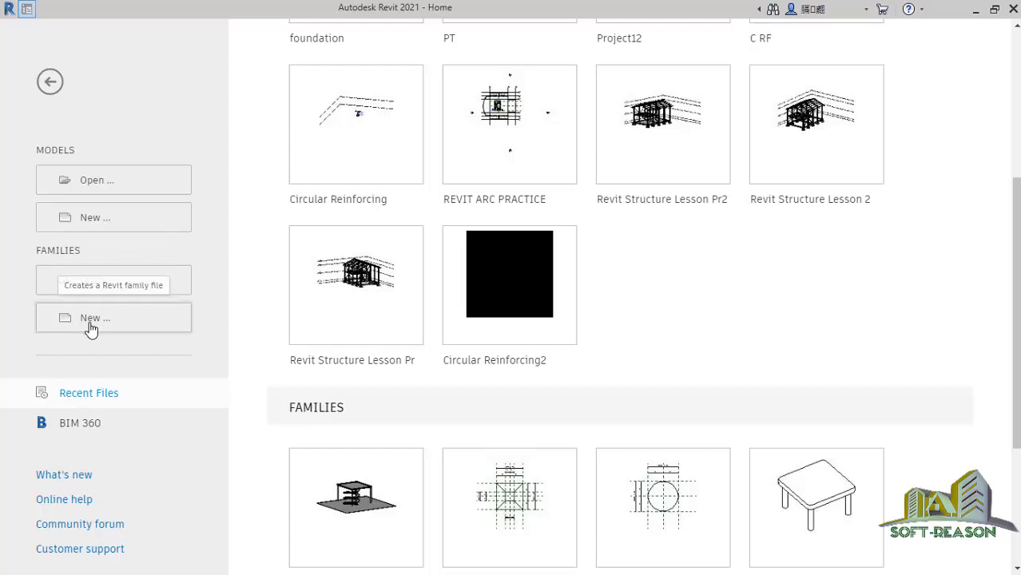
# Create a new family from the English folder's Metric Generic Model.rft template.
pyautogui.click(94, 318)
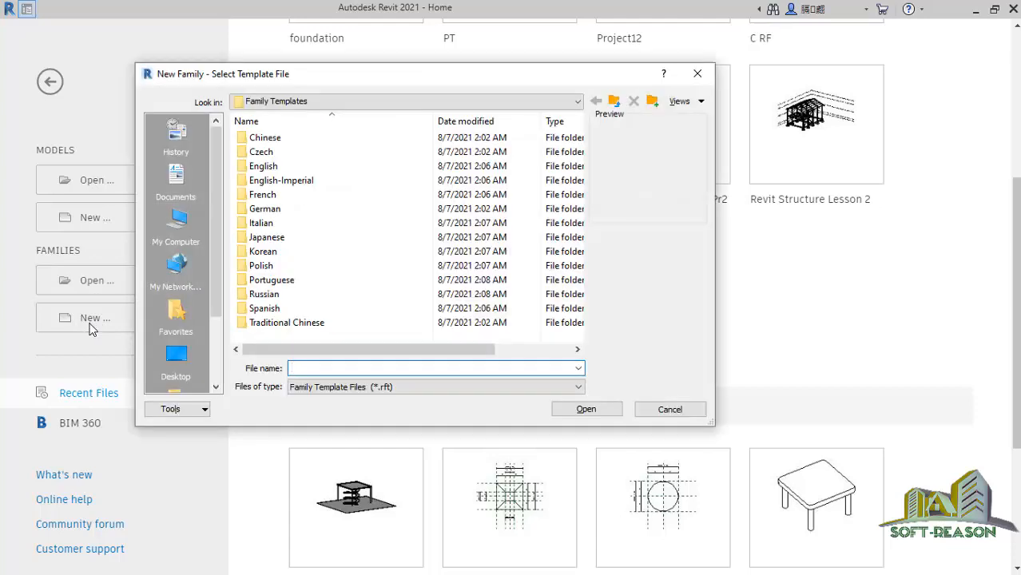
pyautogui.click(280, 180)
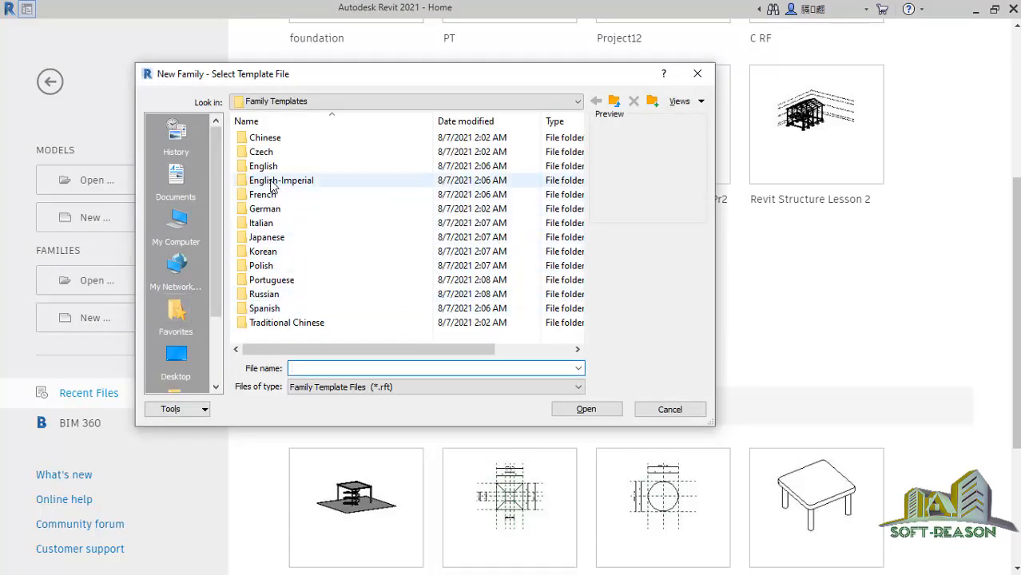
pyautogui.doubleClick(263, 165)
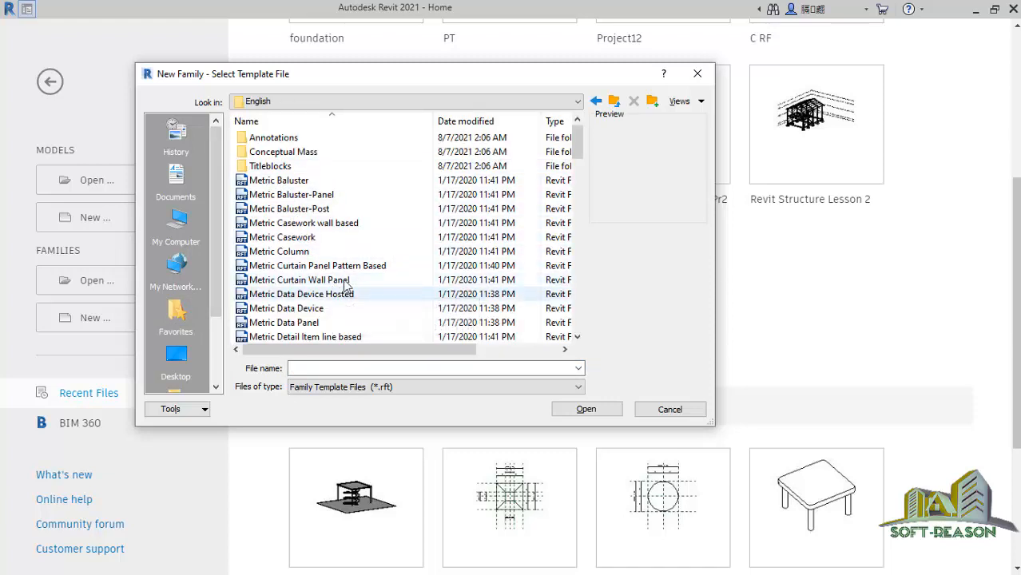
pyautogui.scroll(-3)
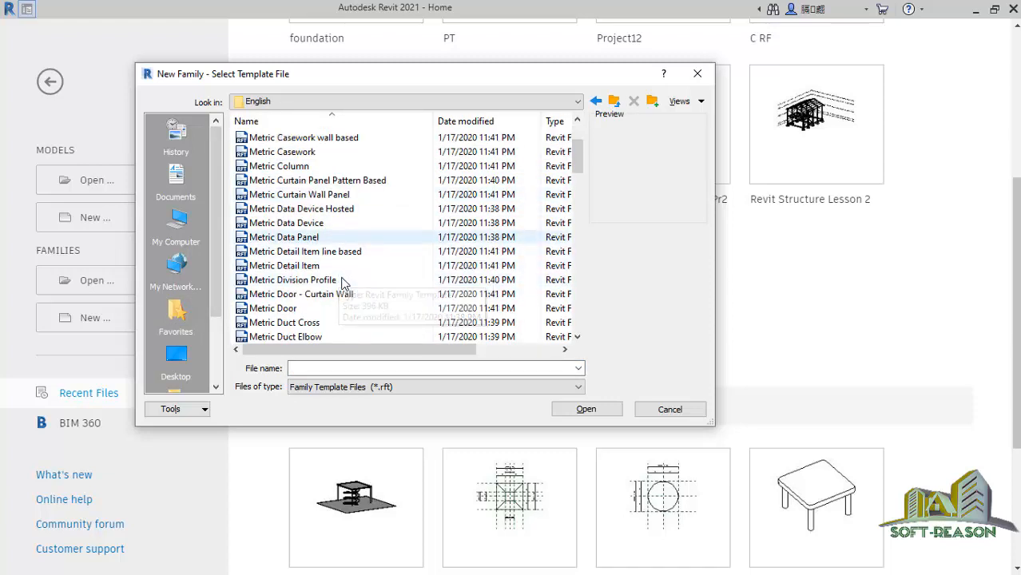
pyautogui.scroll(-3)
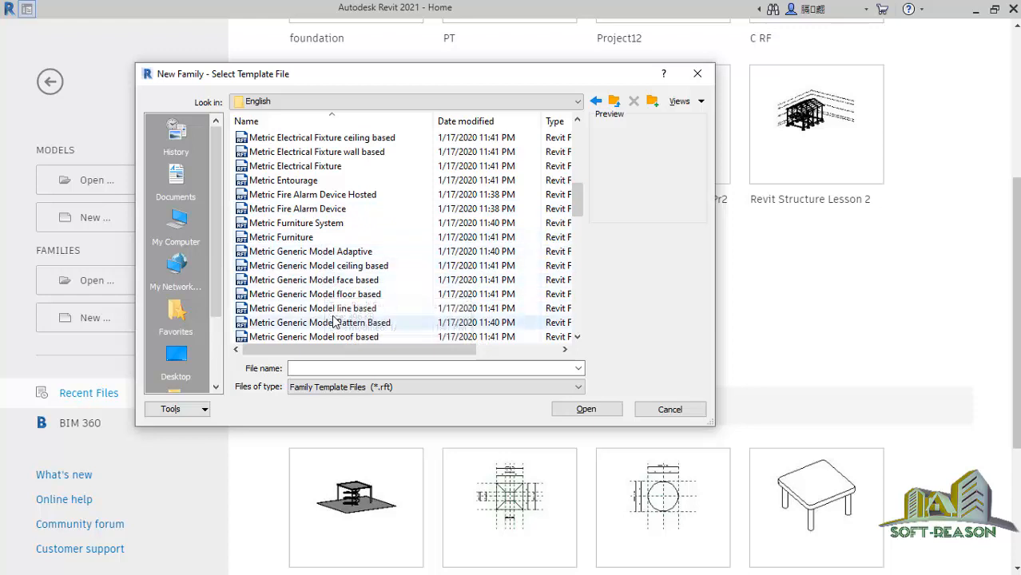
pyautogui.scroll(-3)
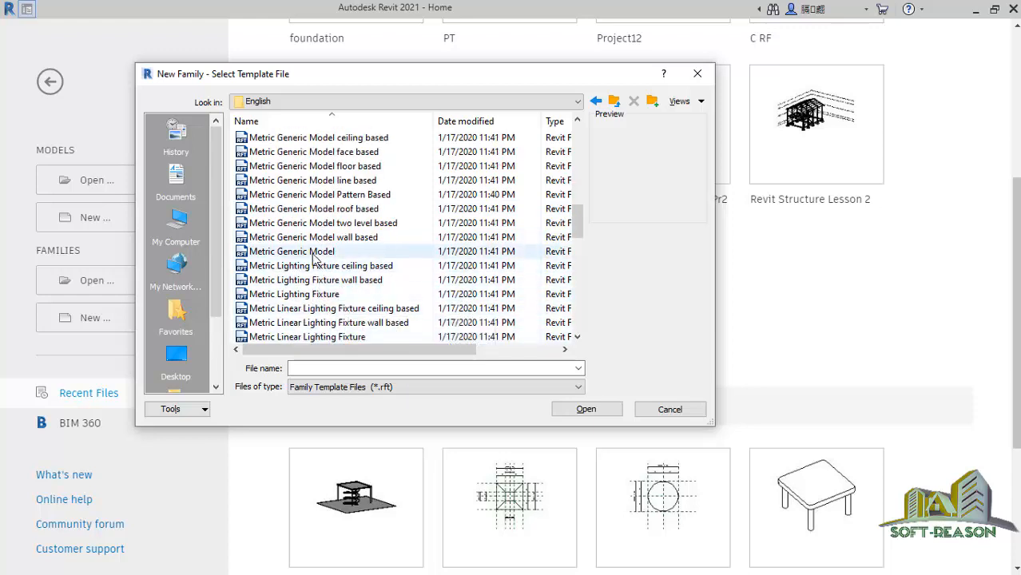
pyautogui.click(291, 251)
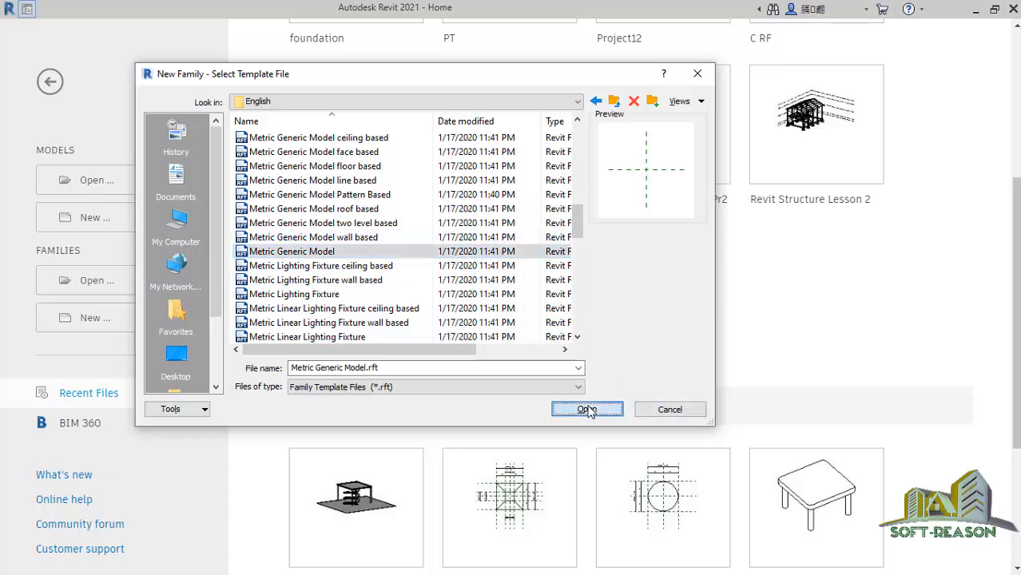
pyautogui.click(588, 409)
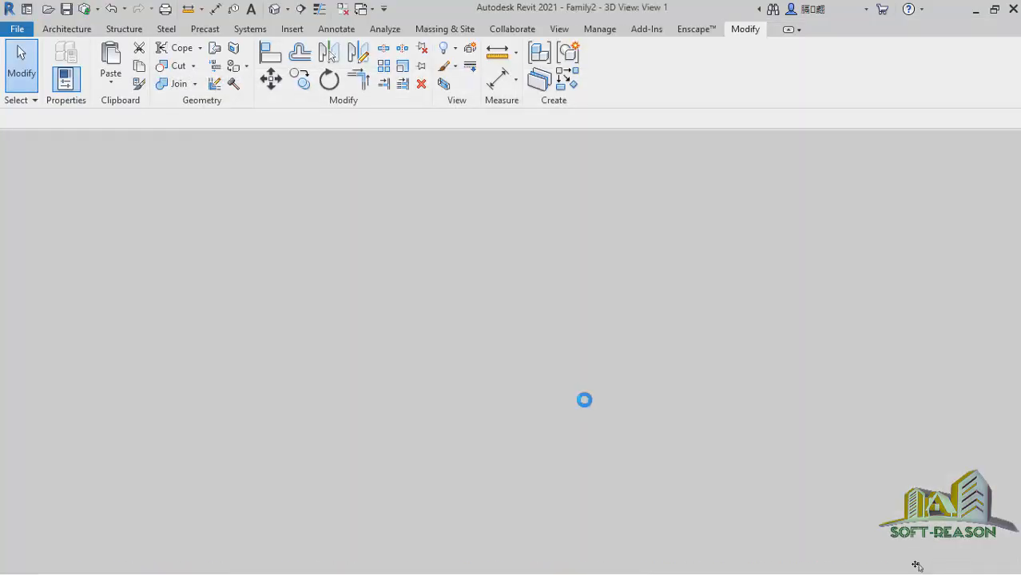
# Show the Insert tab's import tools in the Family2 family editor.
pyautogui.click(66, 72)
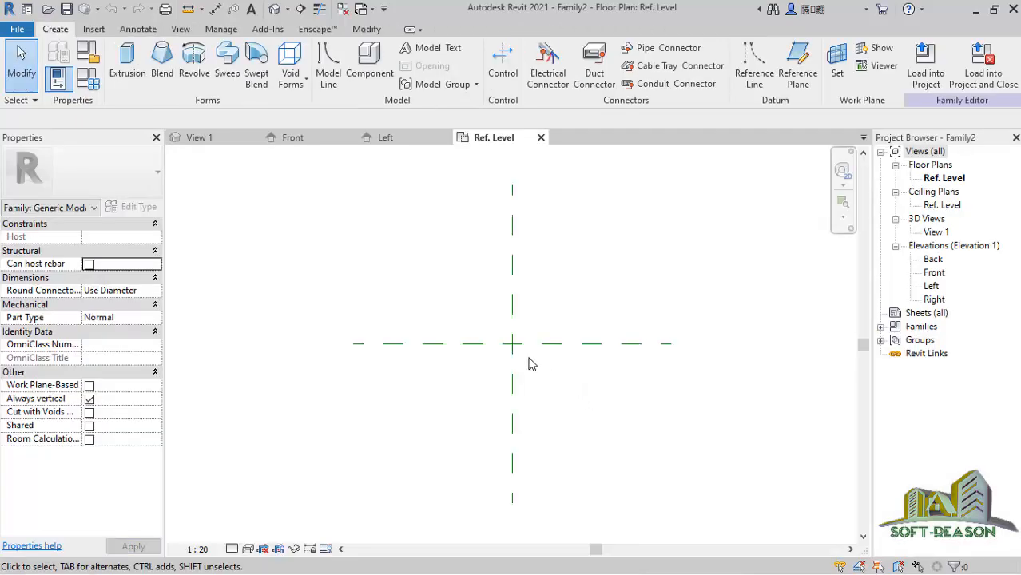
pyautogui.moveTo(575, 312)
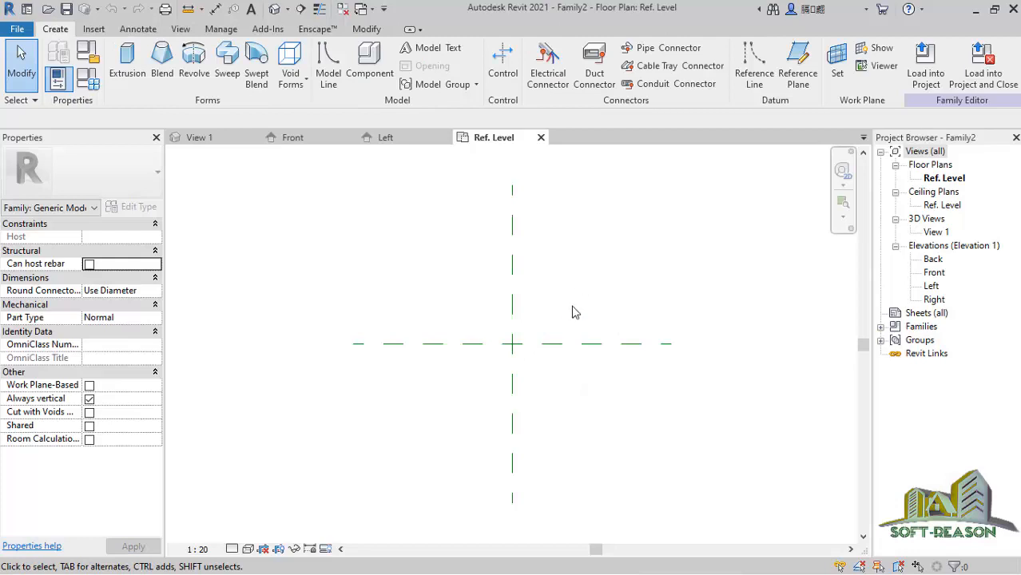
pyautogui.moveTo(227, 226)
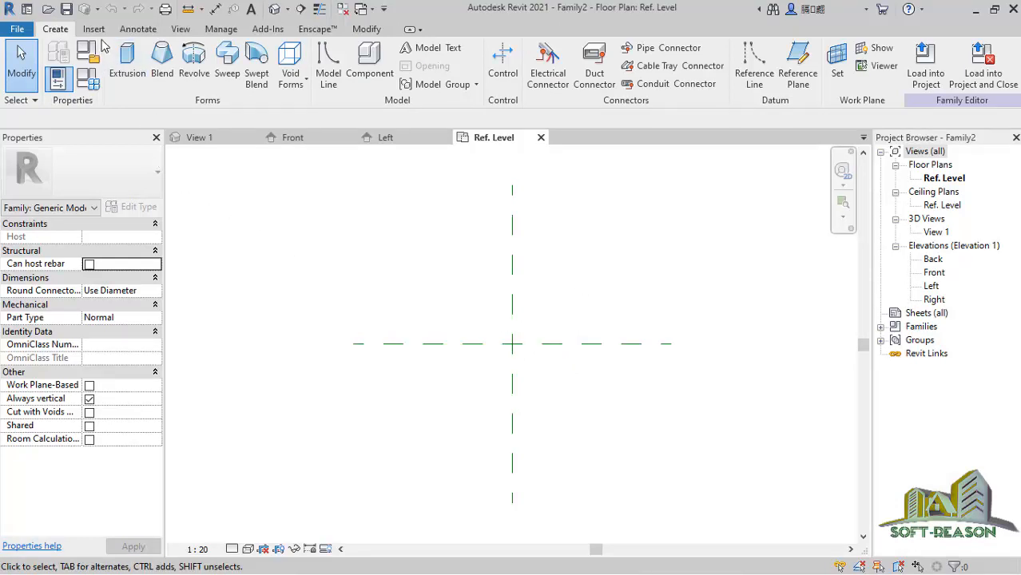
pyautogui.click(93, 29)
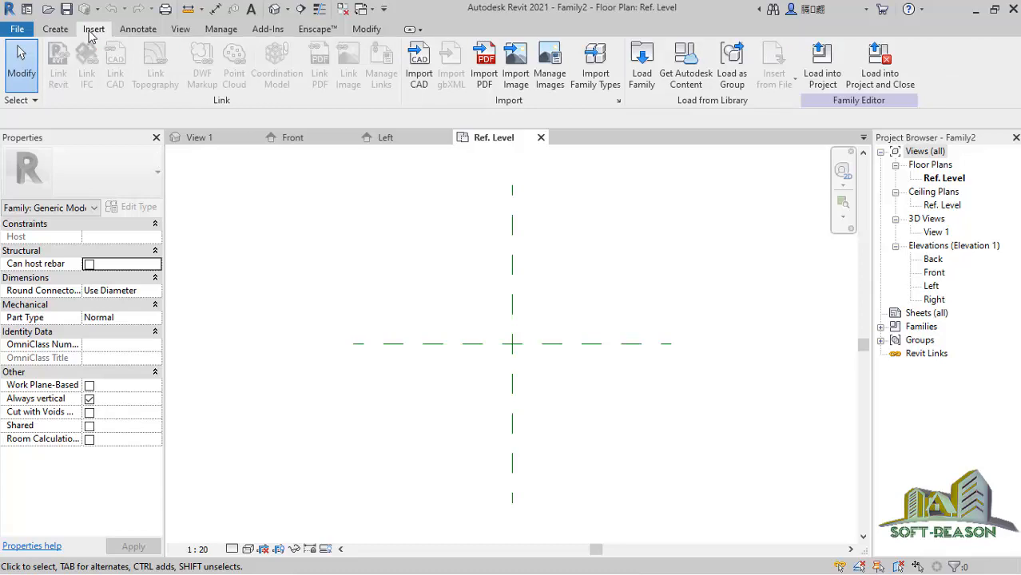
pyautogui.moveTo(419, 64)
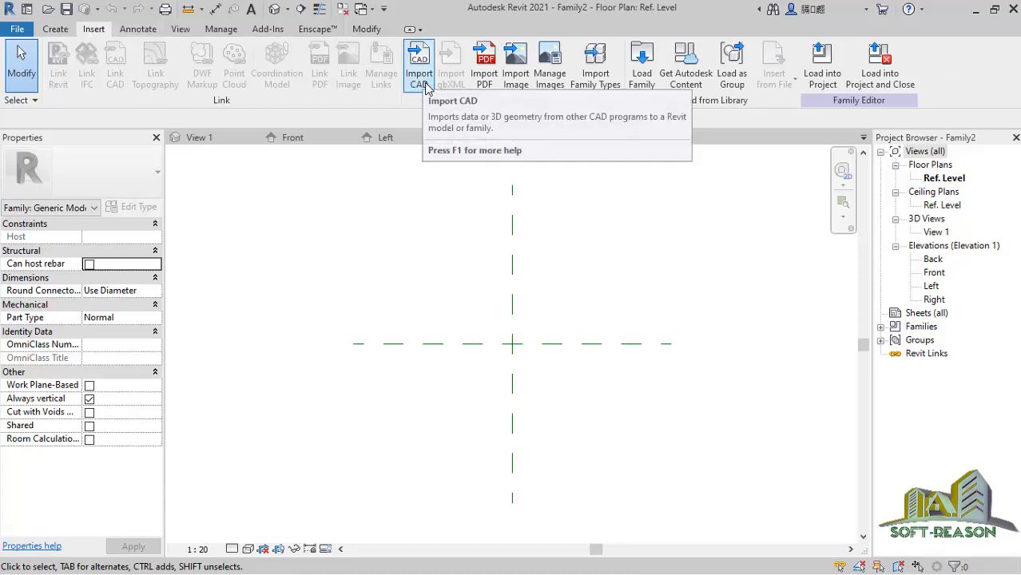
# Import RAM.dwg with Auto - Center to Center placement at Ref. Level.
pyautogui.click(418, 63)
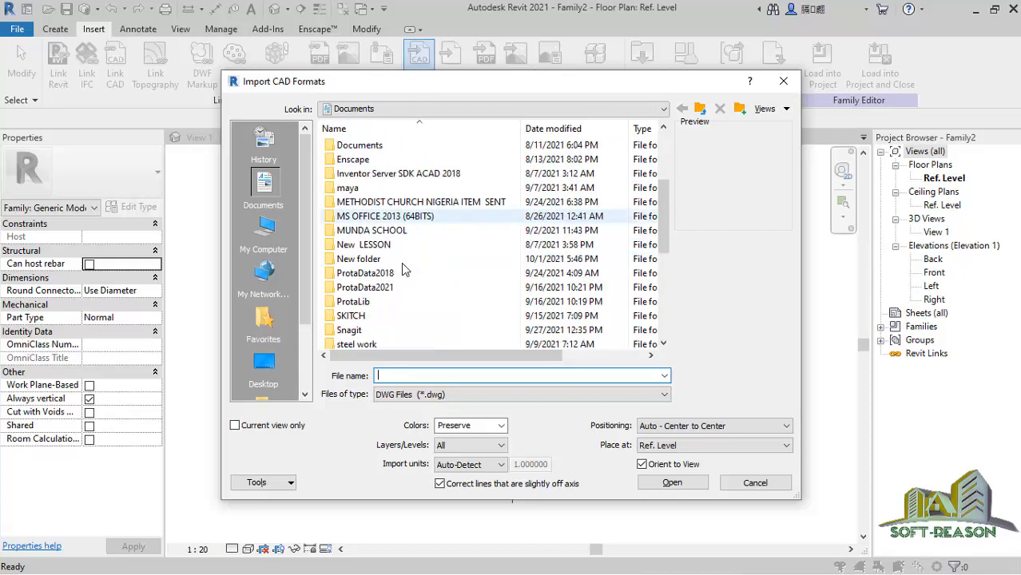
pyautogui.scroll(-3)
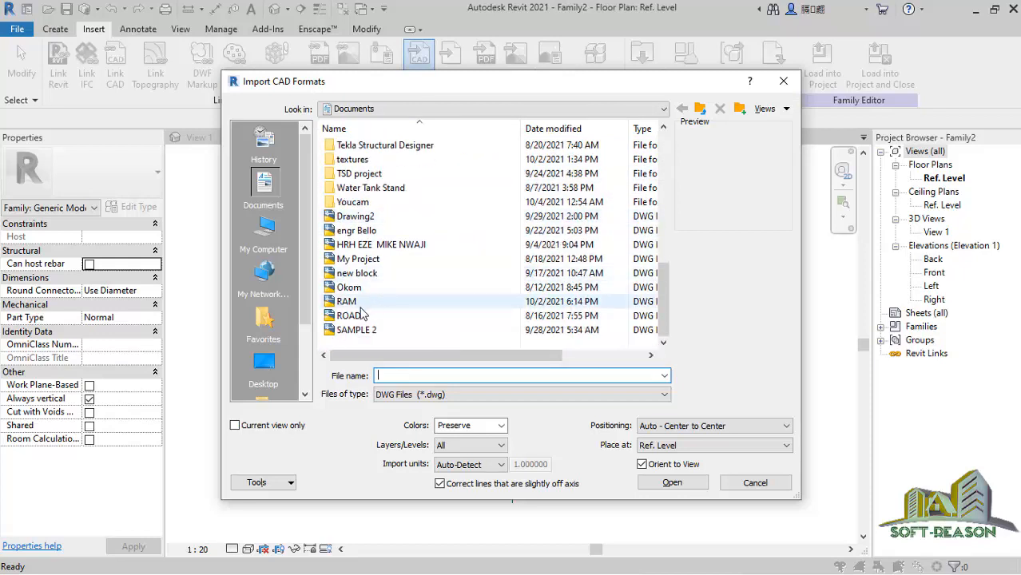
pyautogui.click(345, 301)
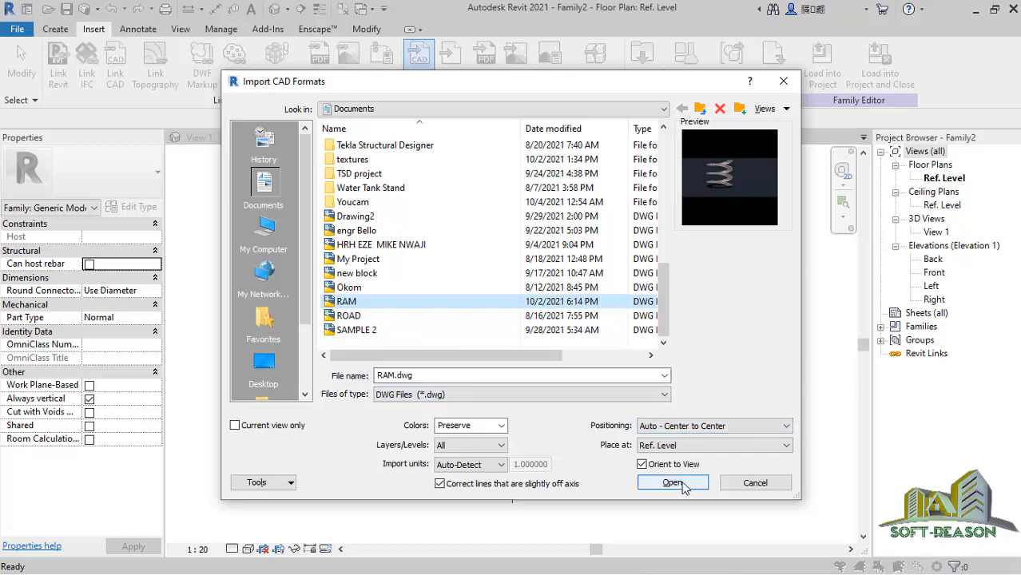
pyautogui.click(672, 482)
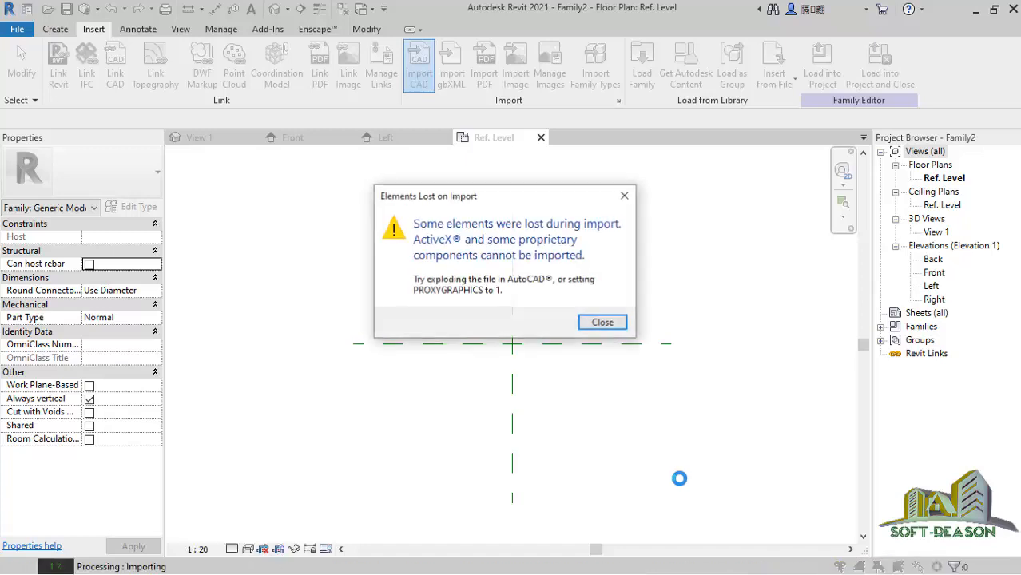
pyautogui.moveTo(603, 322)
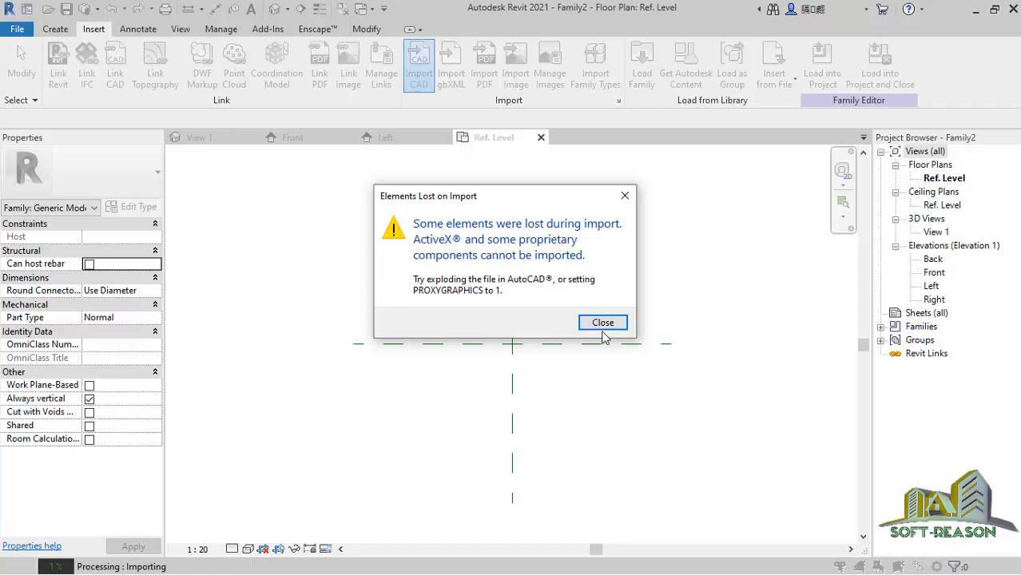
# Close the Elements Lost on Import warning.
pyautogui.click(603, 322)
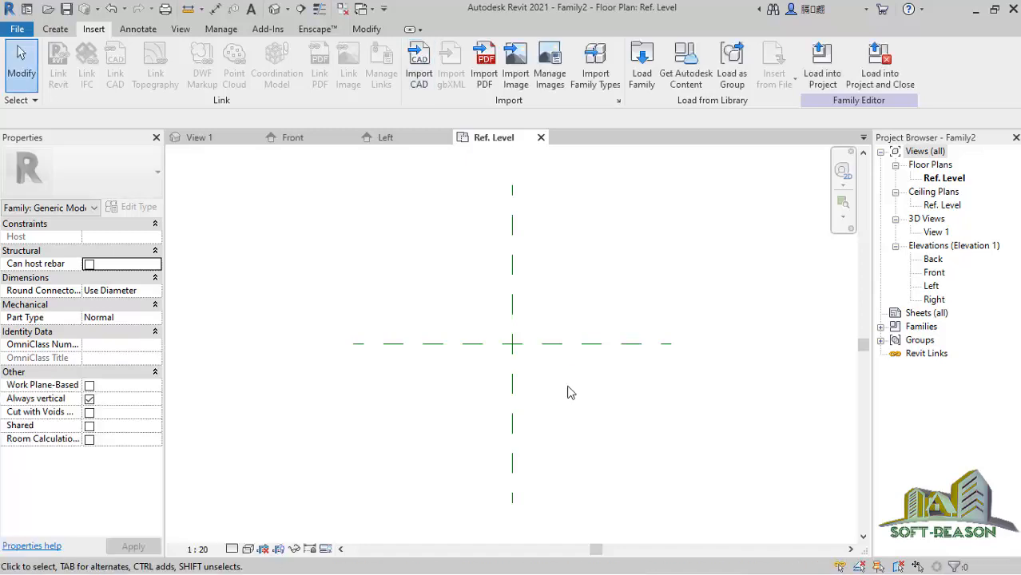
pyautogui.moveTo(547, 378)
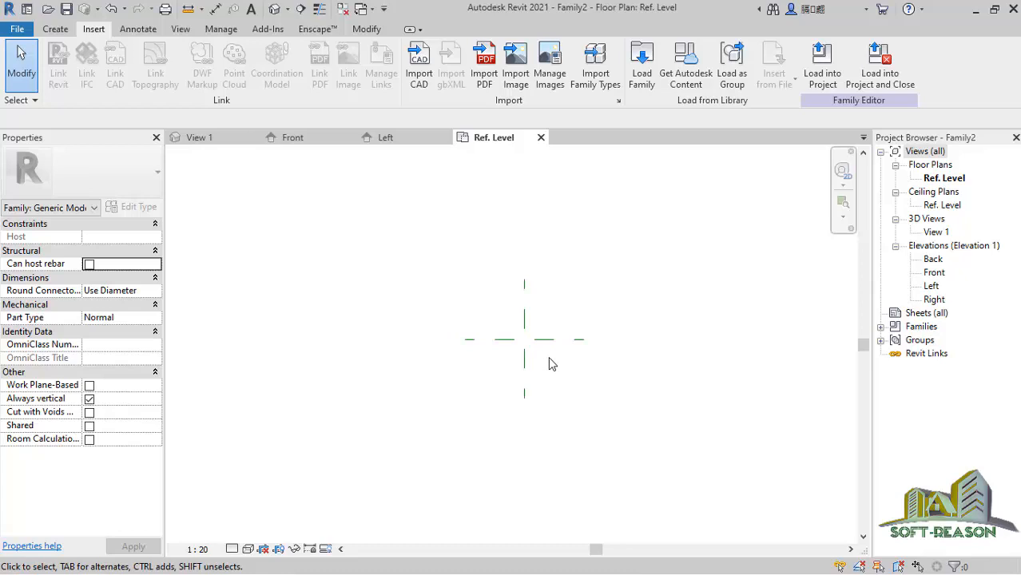
pyautogui.moveTo(535, 324)
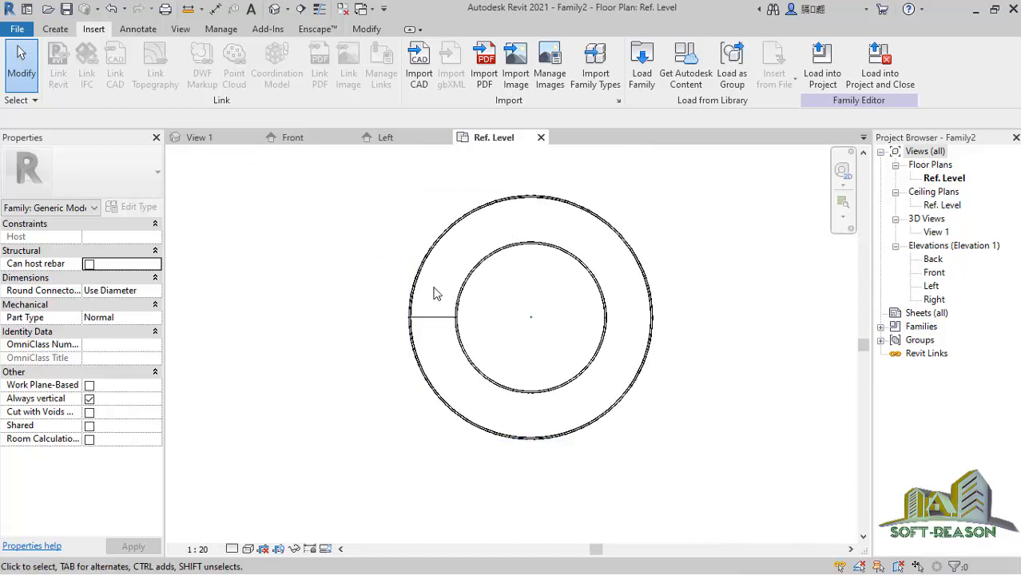
pyautogui.moveTo(335, 299)
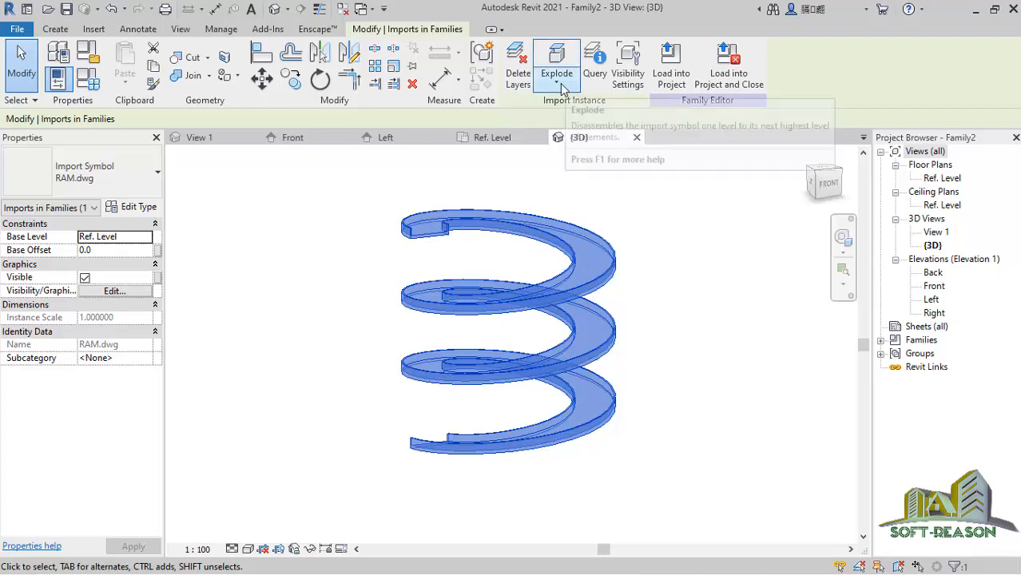
# Apply Full Explode to the imported RAM.dwg spiral ramp.
pyautogui.click(556, 60)
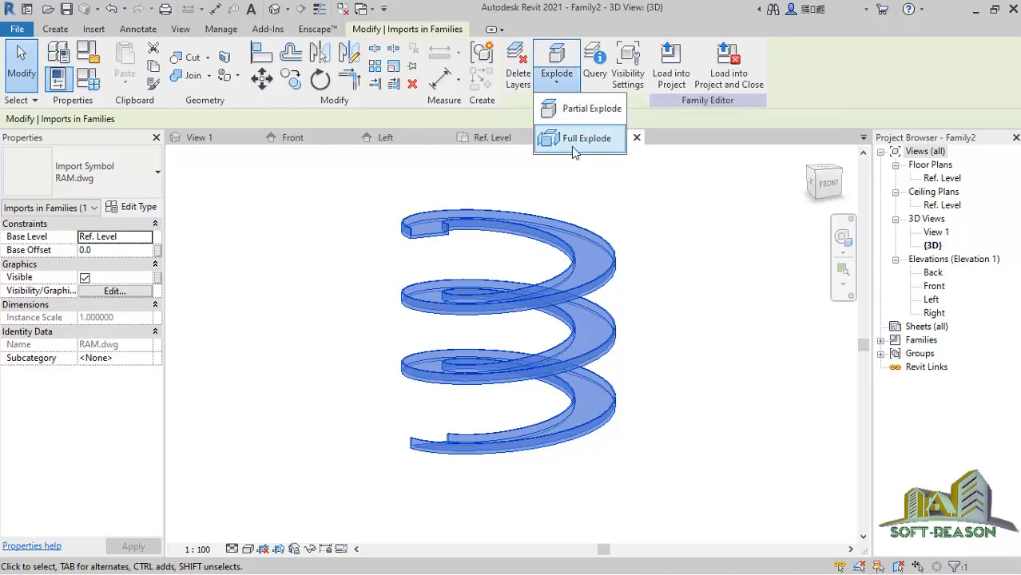
pyautogui.click(586, 138)
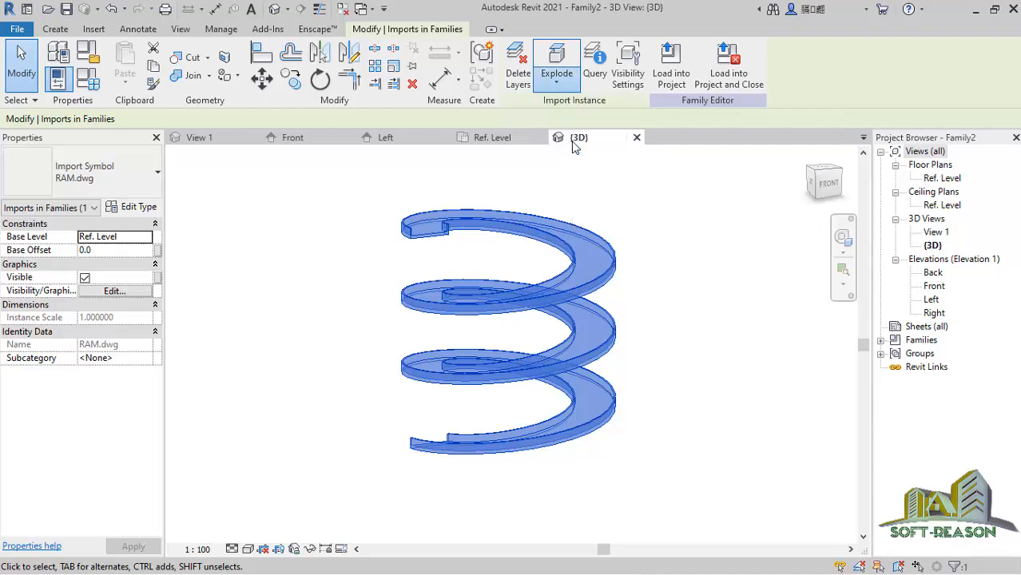
pyautogui.click(556, 64)
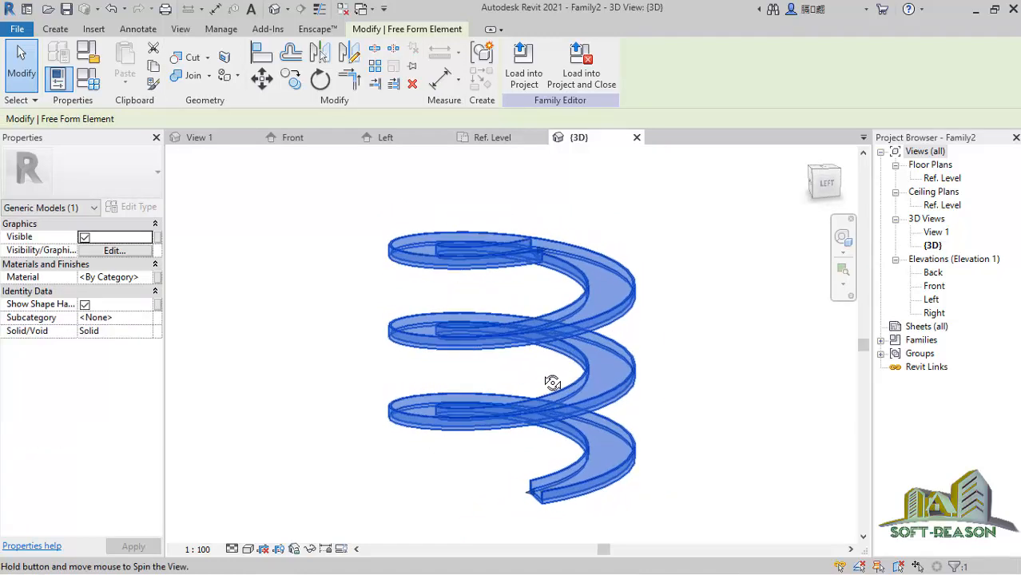
pyautogui.moveTo(553, 382); pyautogui.dragTo(501, 319)
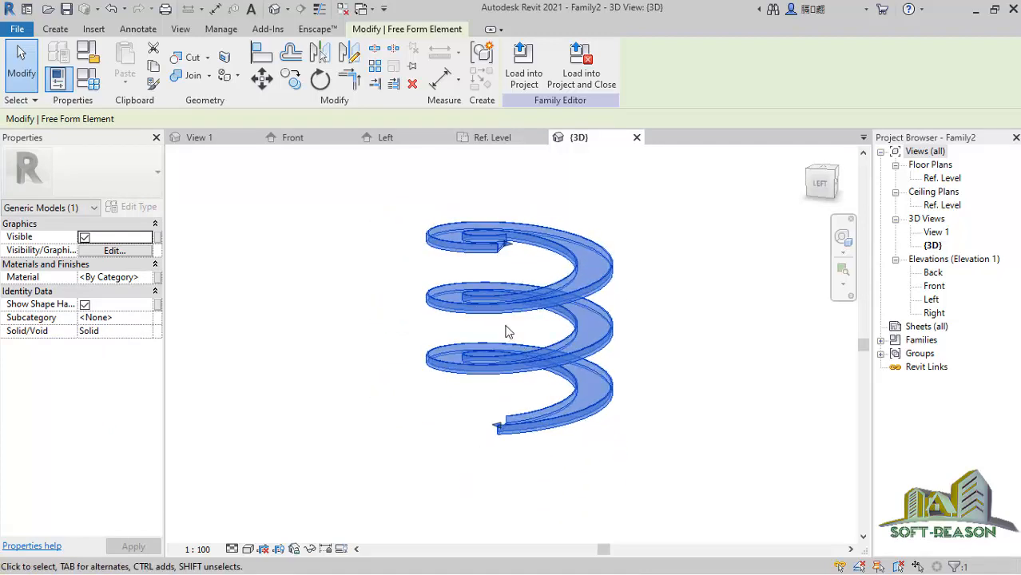
pyautogui.moveTo(509, 332); pyautogui.dragTo(607, 347)
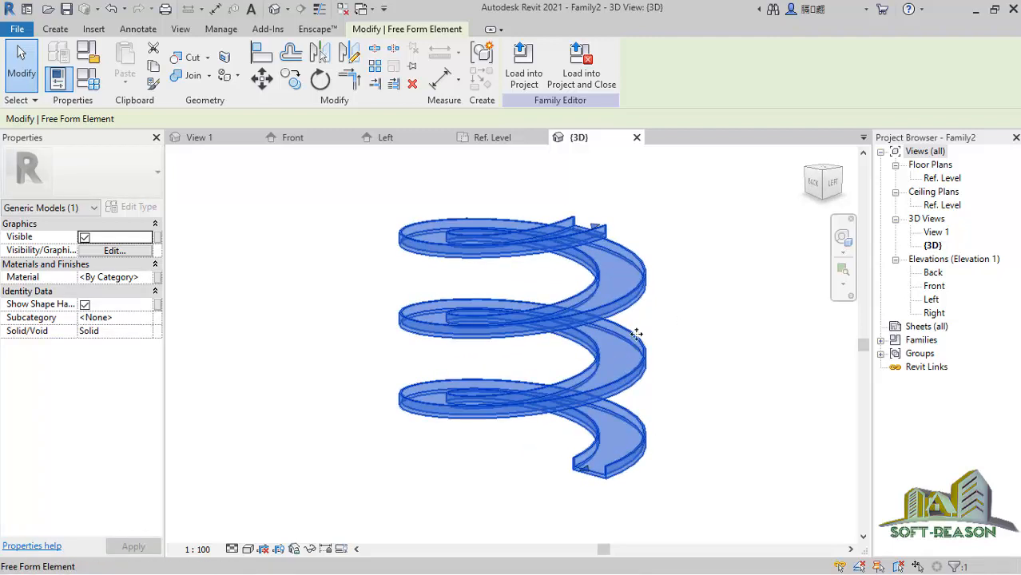
pyautogui.moveTo(587, 274)
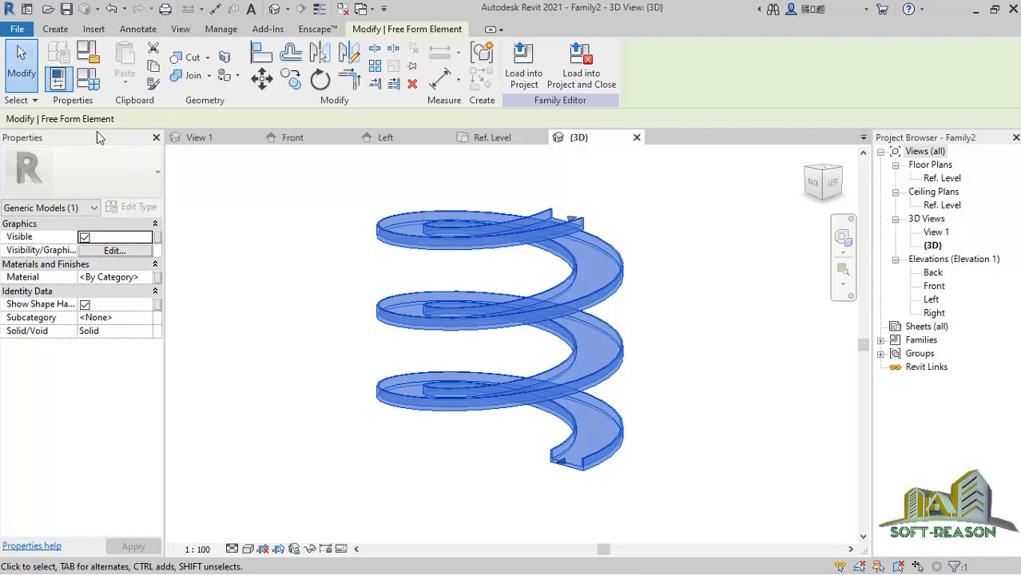
pyautogui.moveTo(20, 60)
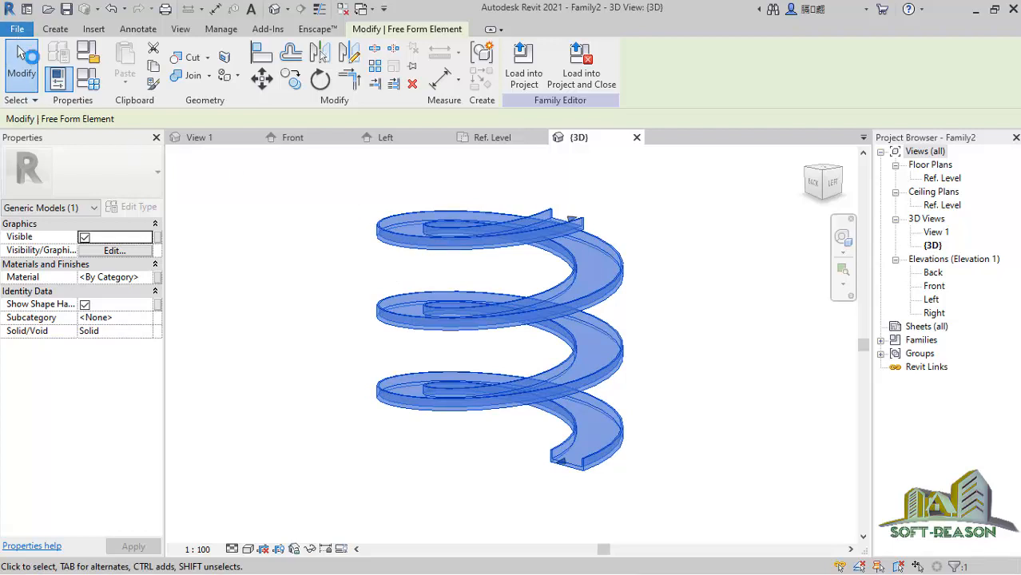
pyautogui.click(17, 29)
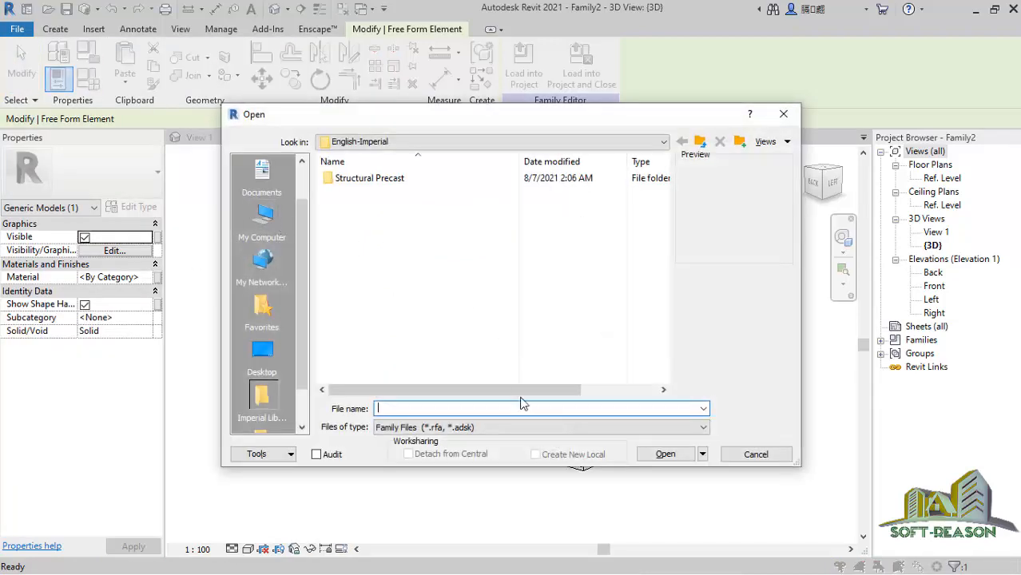
# Cancel the family file browser, then close Family2, saving its changes.
pyautogui.click(754, 453)
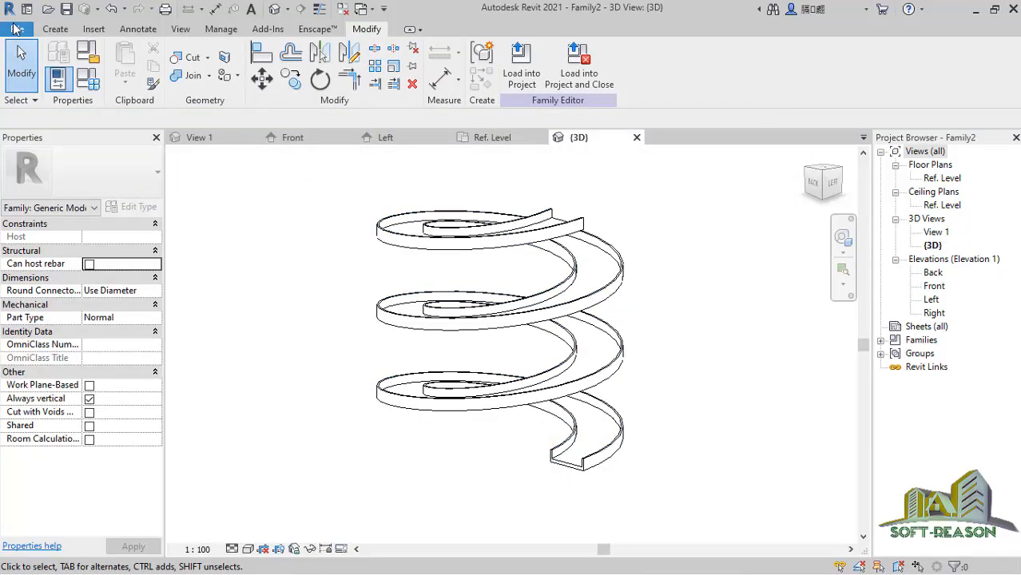
pyautogui.click(16, 29)
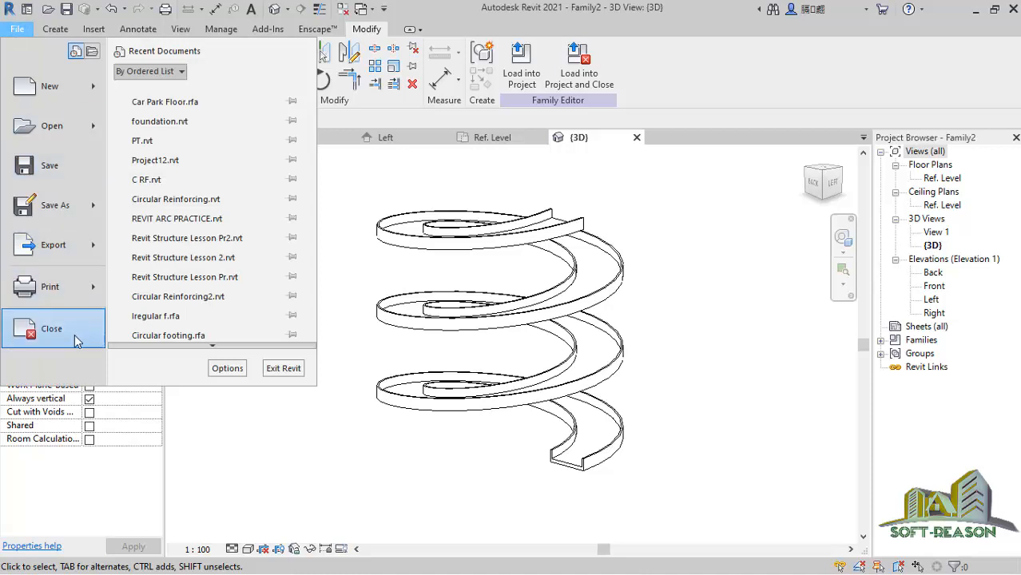
pyautogui.moveTo(51, 328)
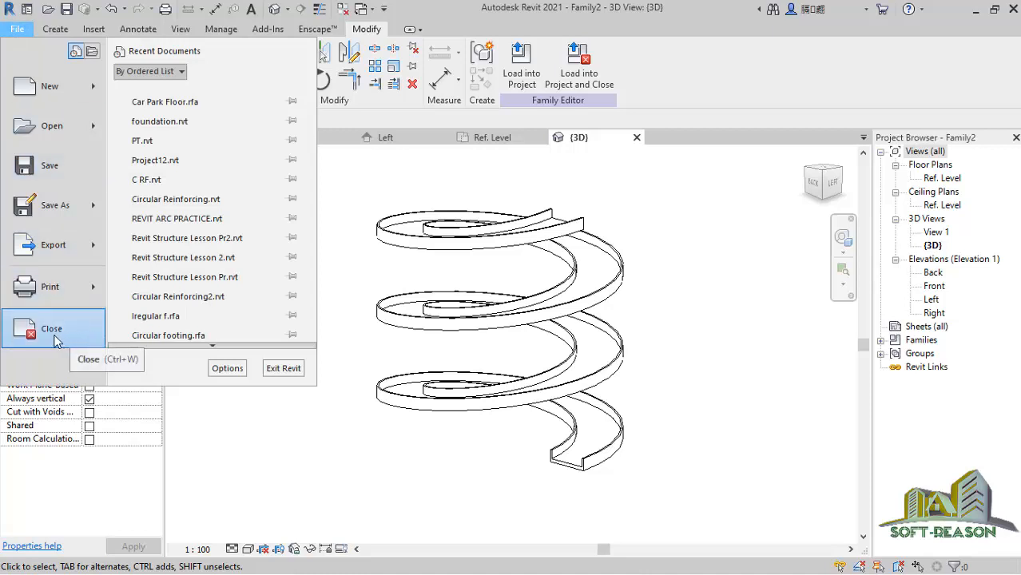
pyautogui.click(51, 329)
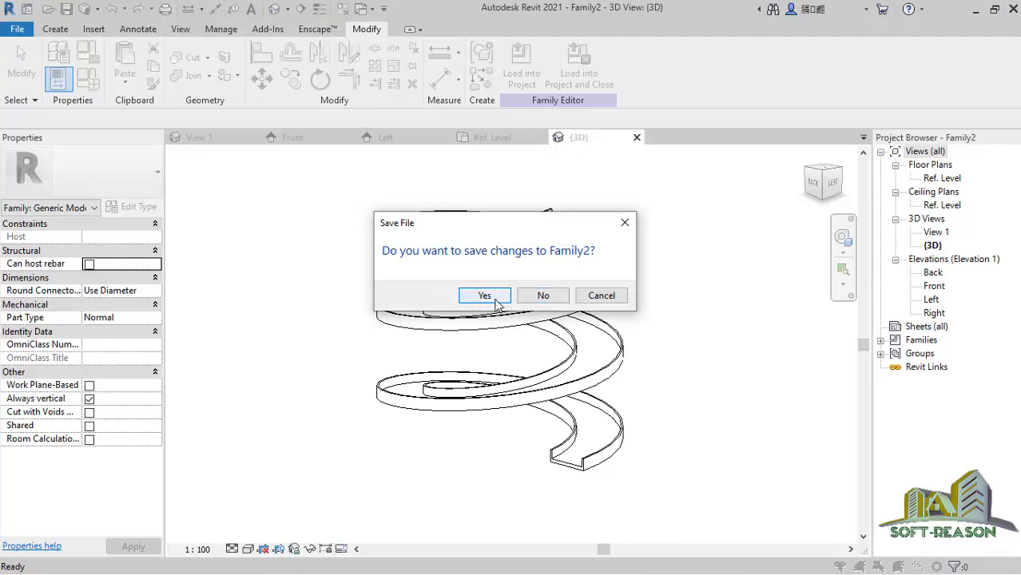
pyautogui.click(484, 295)
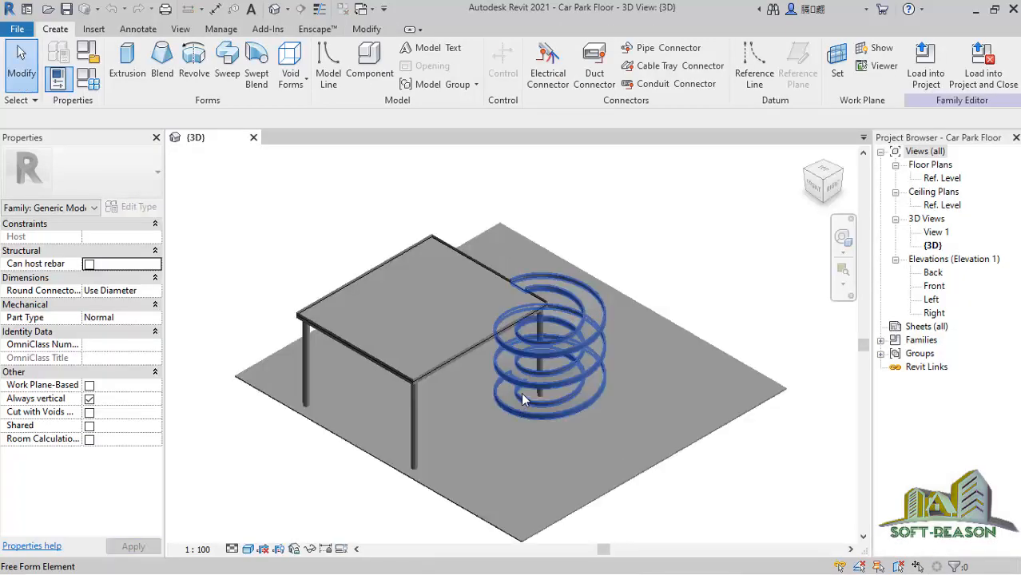
# Orbit the car park model to view the ramp under the slab, then select it.
pyautogui.moveTo(527, 399); pyautogui.dragTo(625, 409)
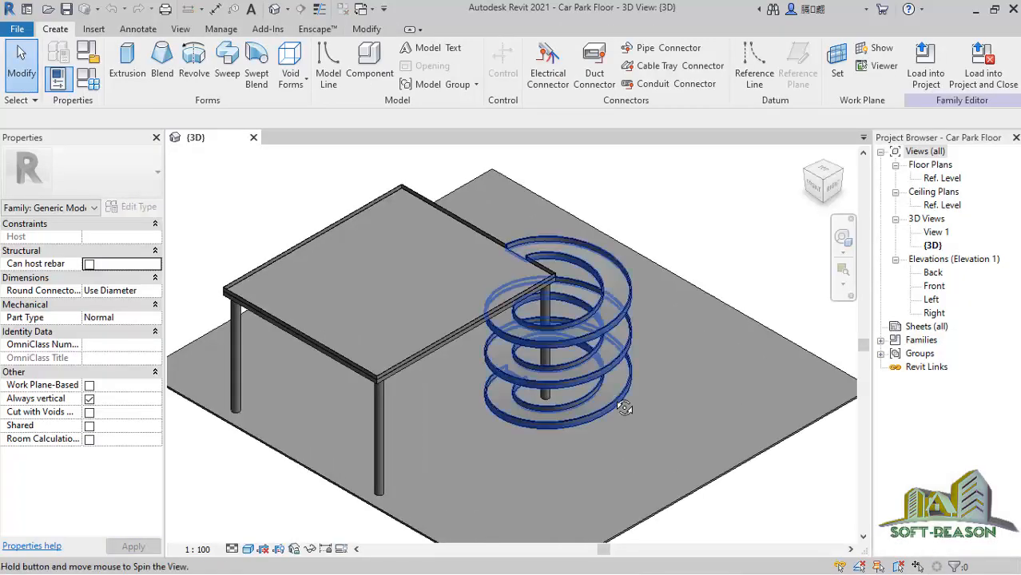
pyautogui.moveTo(625, 408); pyautogui.dragTo(413, 312)
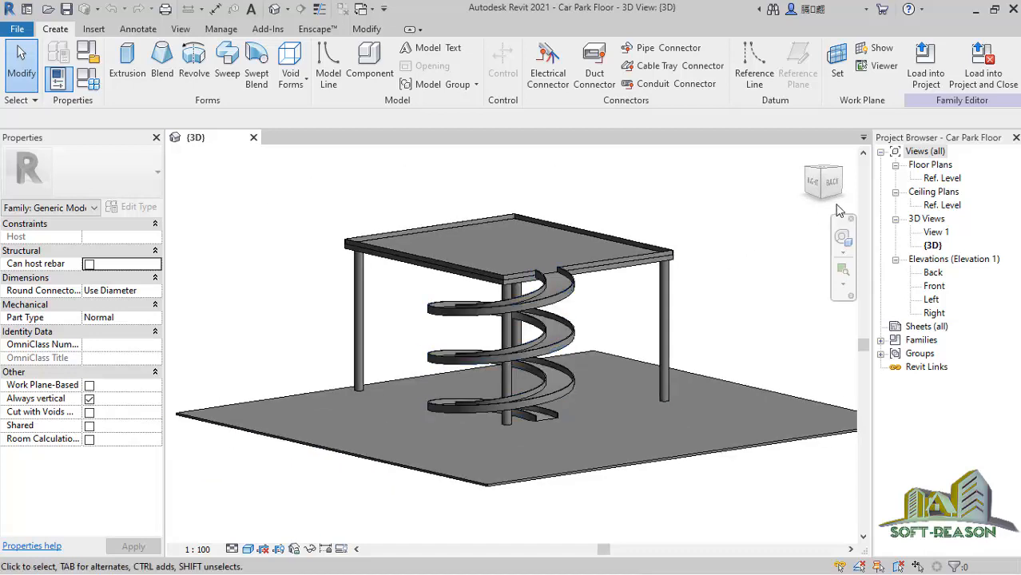
pyautogui.moveTo(926, 65)
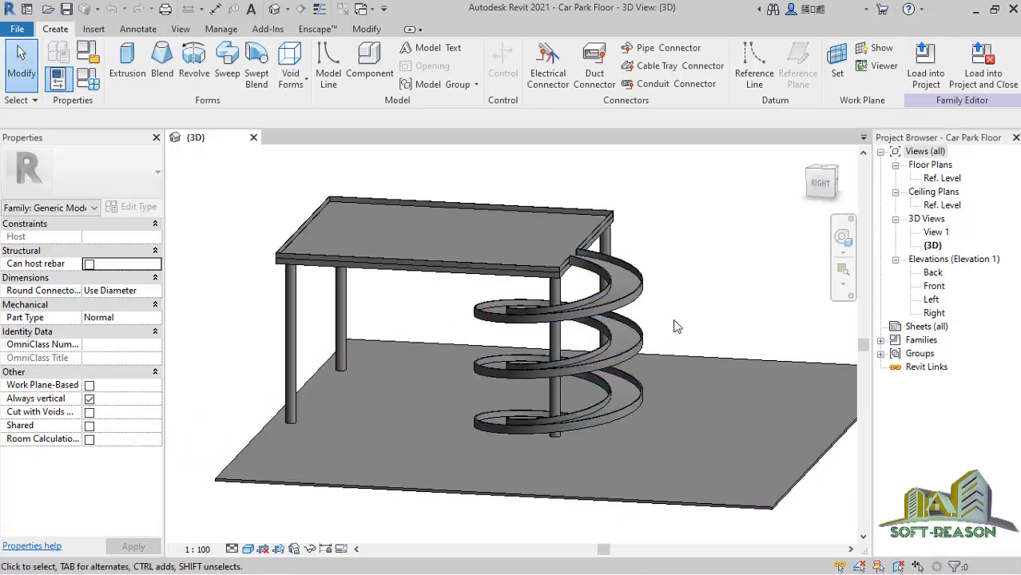
pyautogui.click(639, 343)
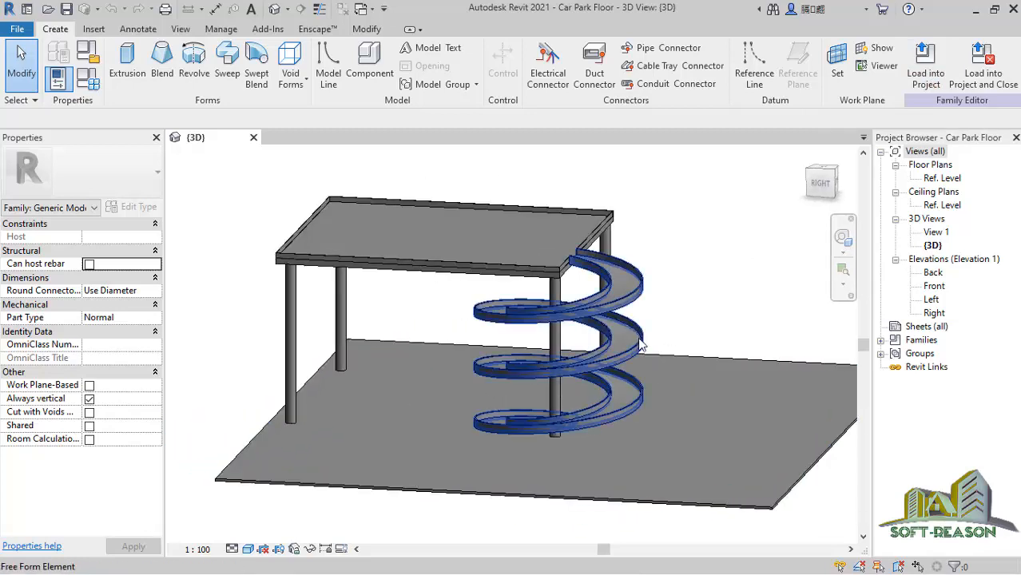